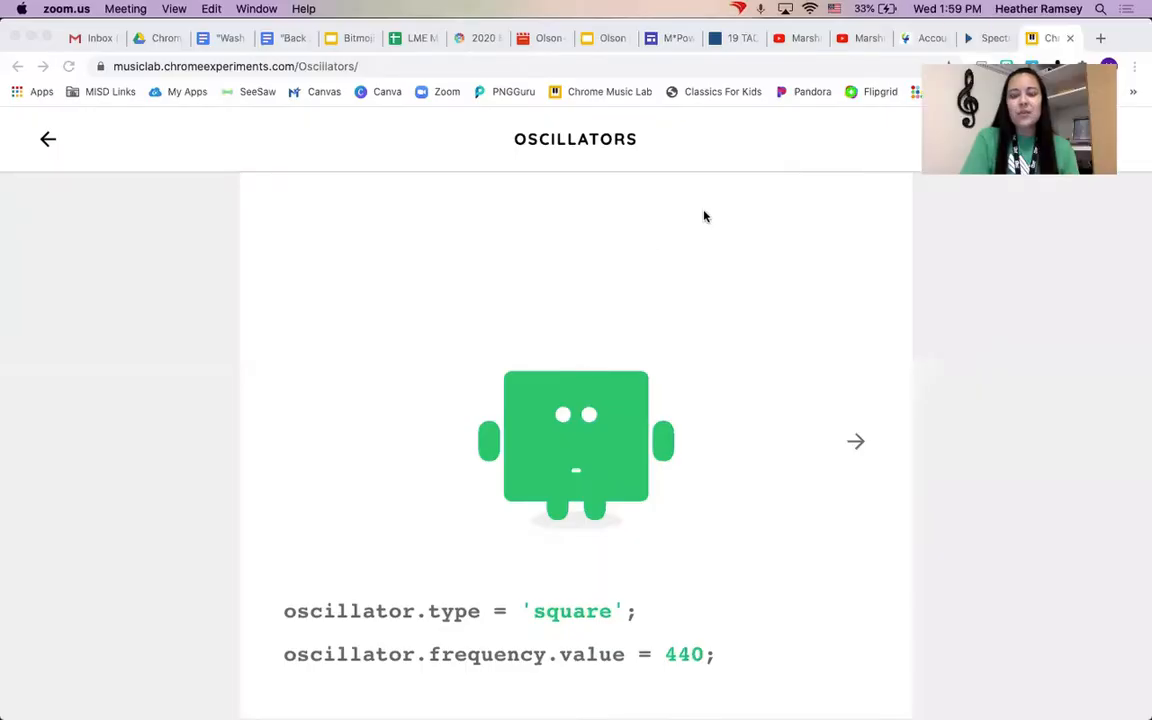
mouse_move(1138, 320)
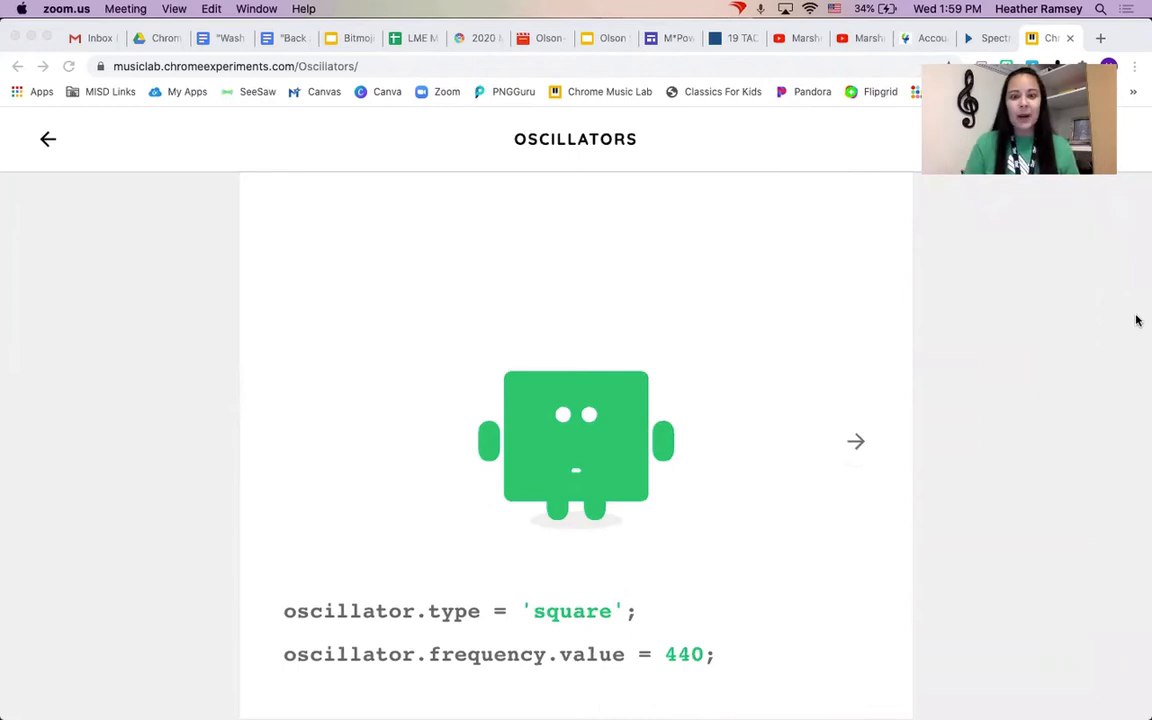
mouse_move(725, 676)
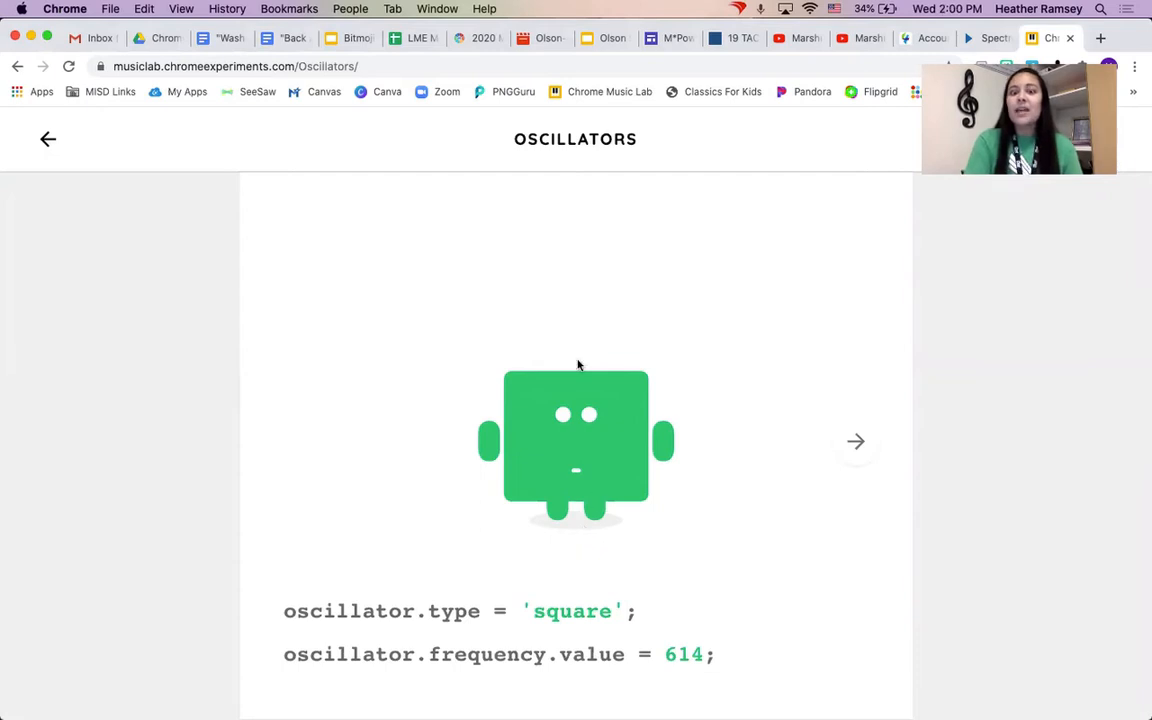
mouse_move(635, 563)
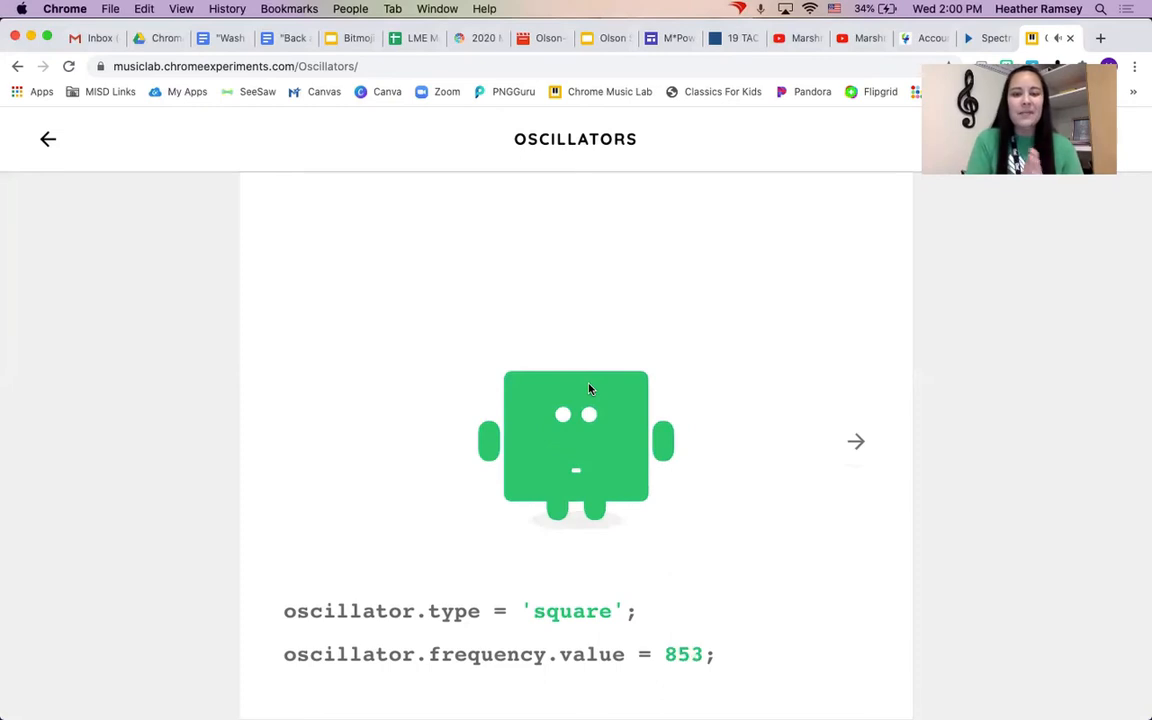
mouse_move(878, 428)
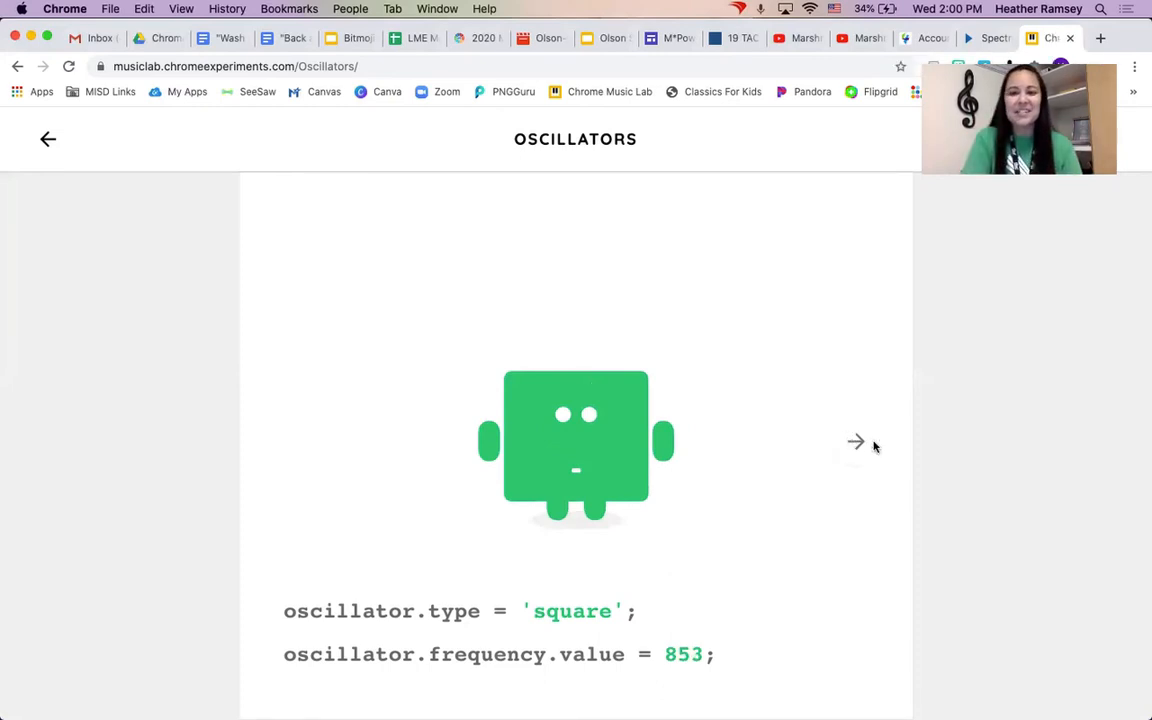
- Advance the Oscillators experiment to the sawtooth character
click(856, 442)
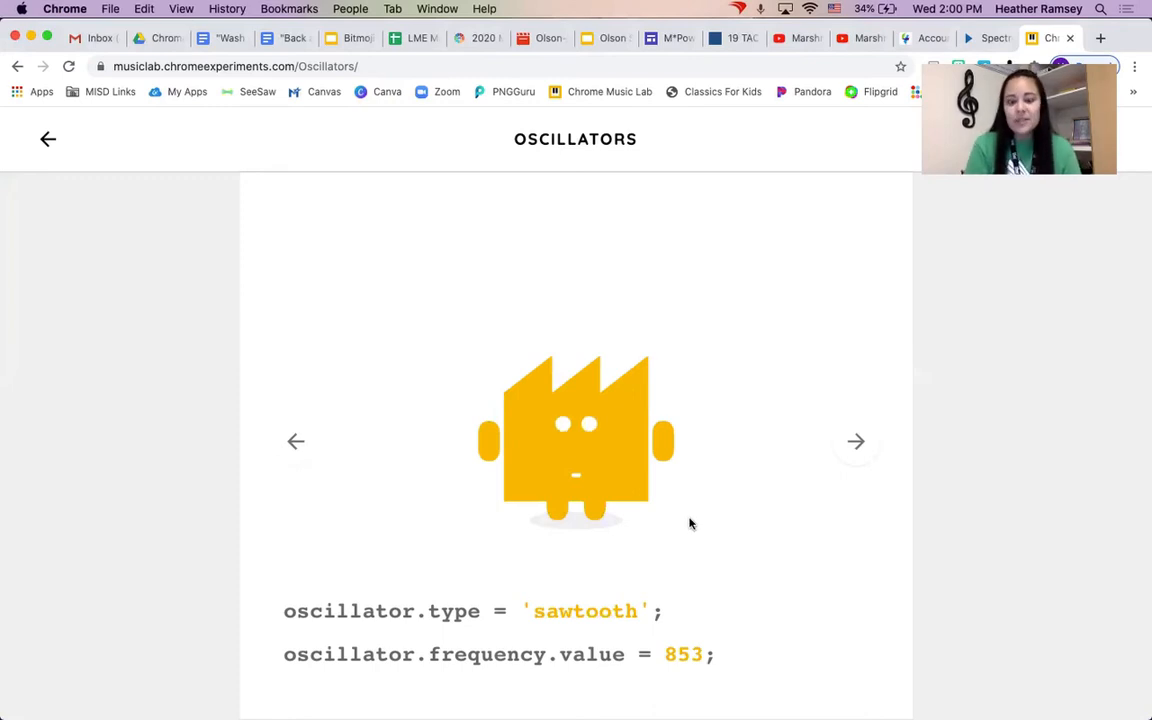
mouse_move(568, 480)
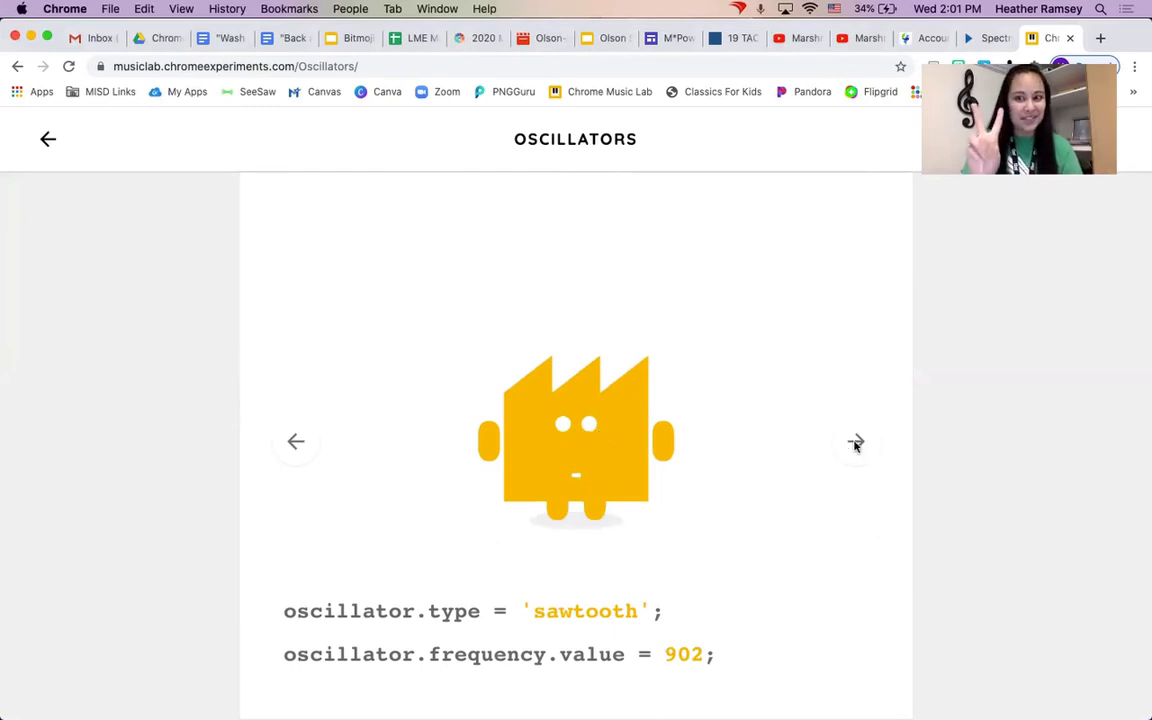
click(854, 443)
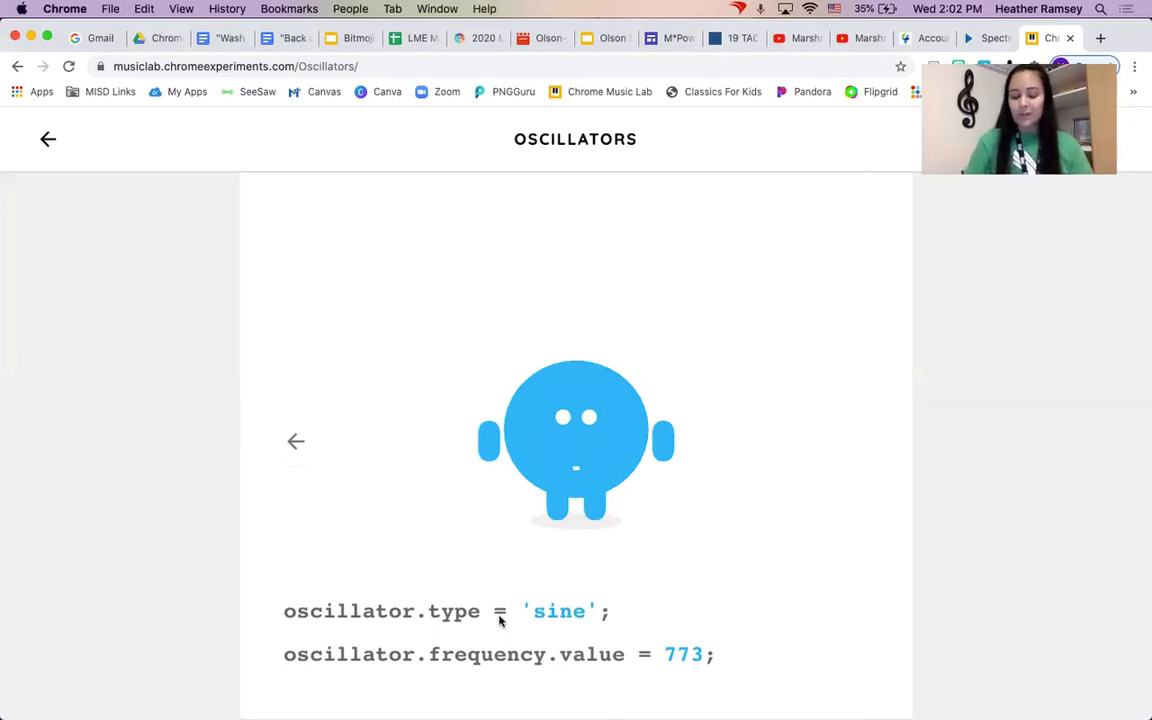
mouse_move(606, 495)
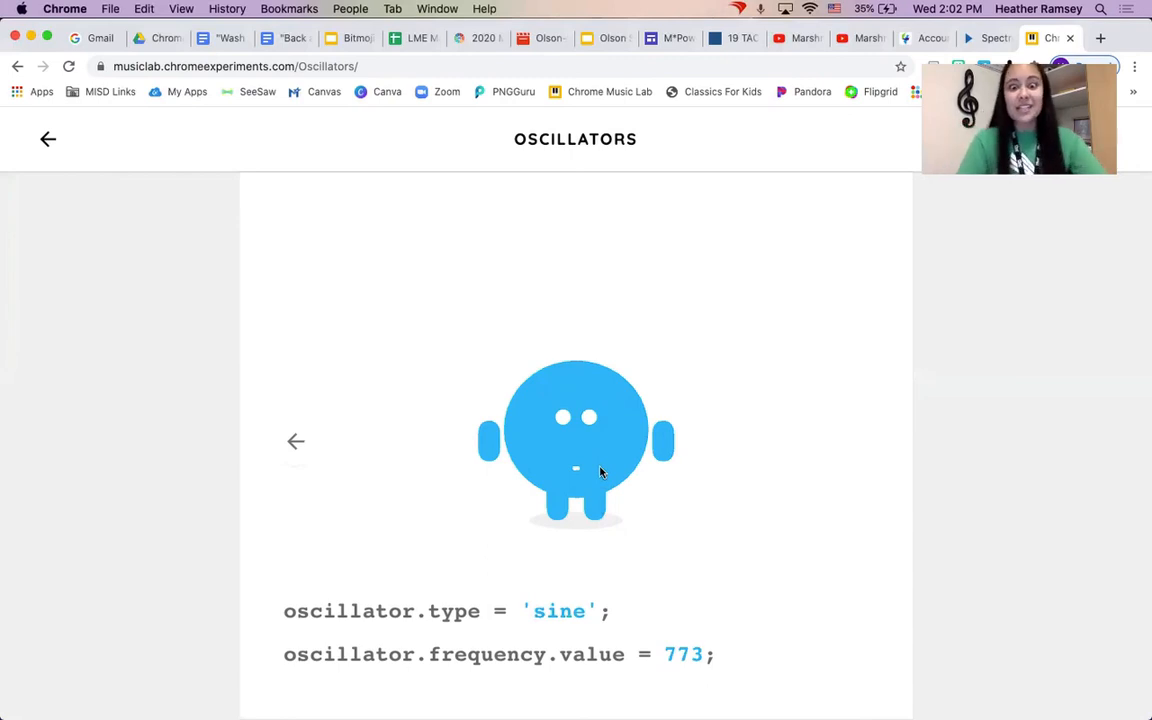
mouse_move(600, 447)
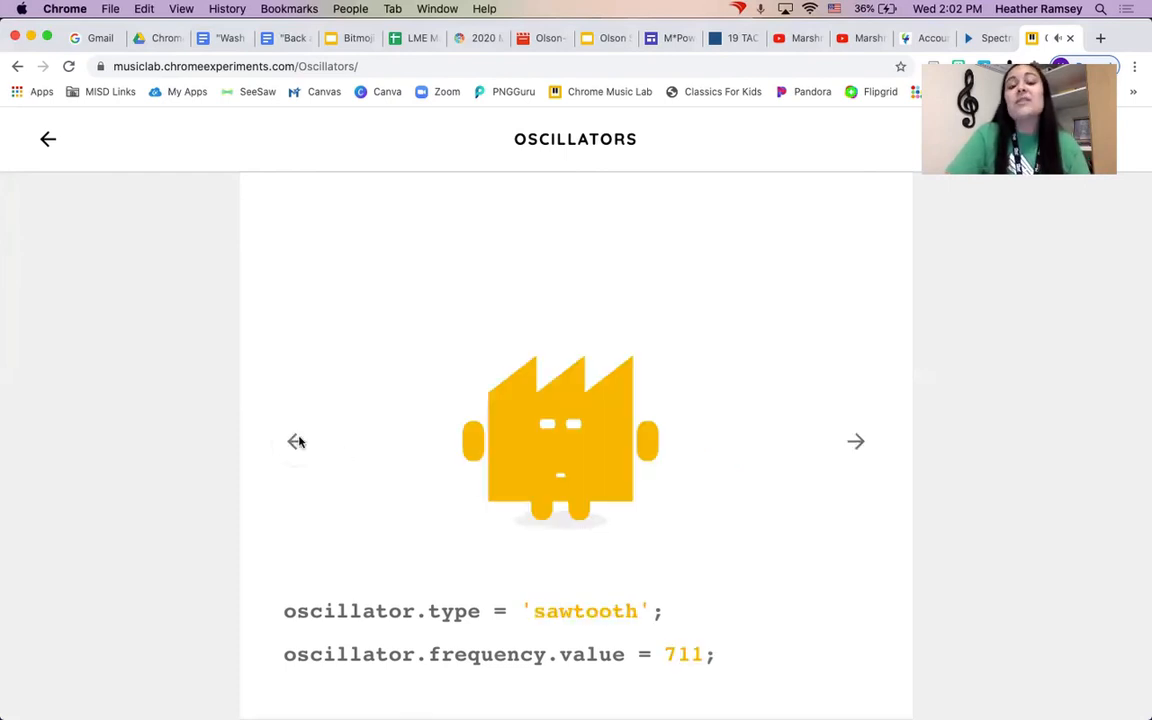
- Page back to square, then forward through sawtooth to the sine character
click(296, 441)
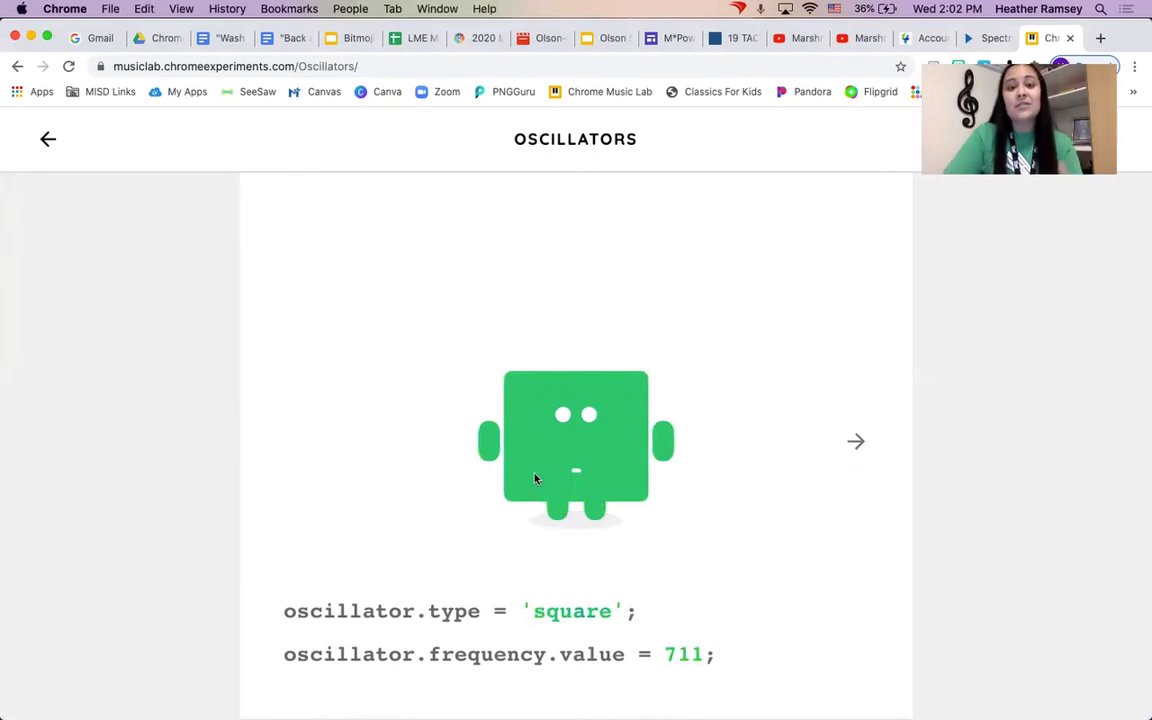
click(855, 441)
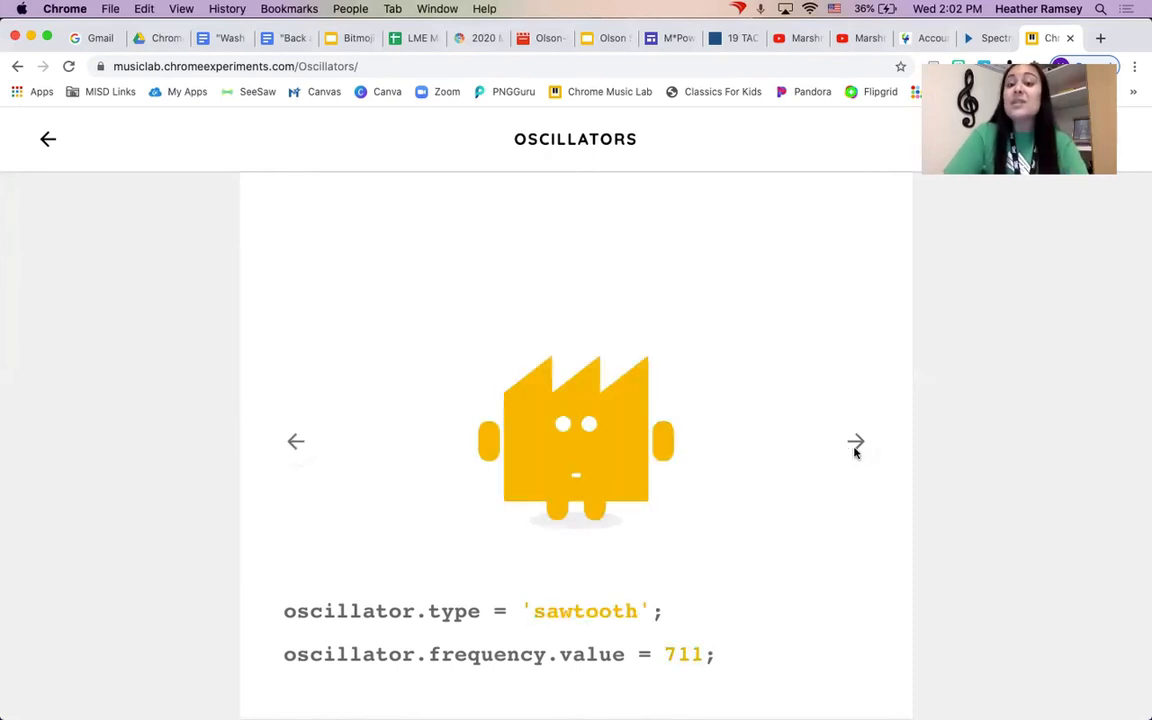
click(854, 443)
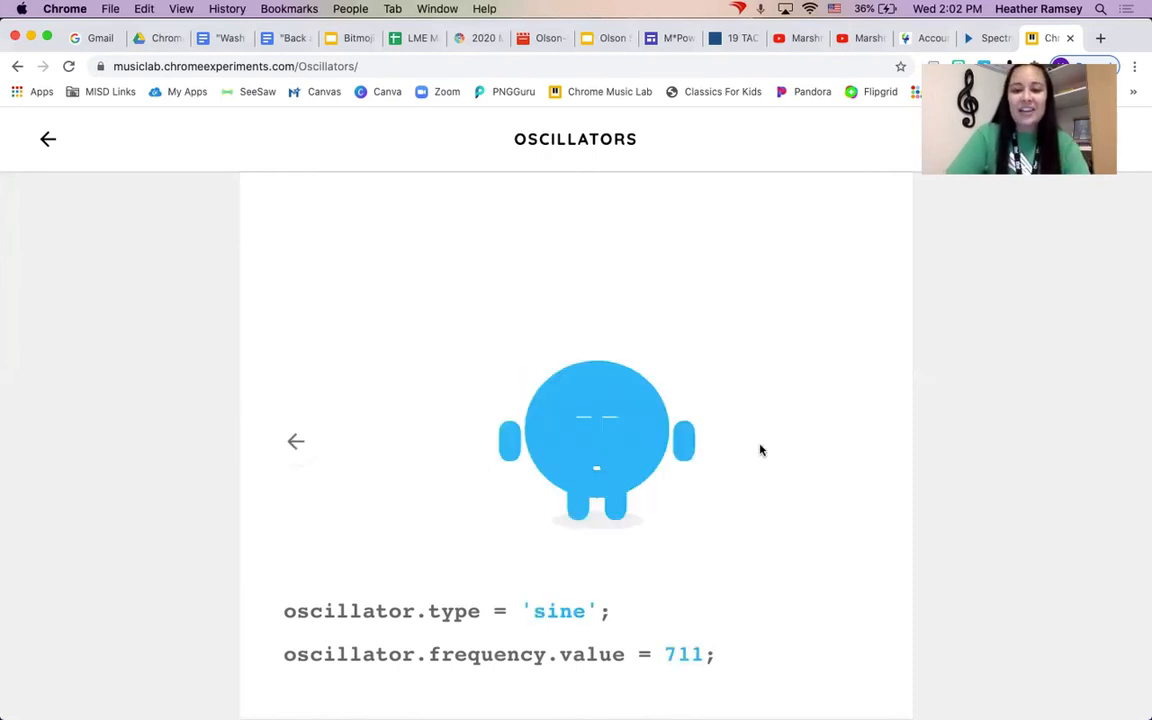